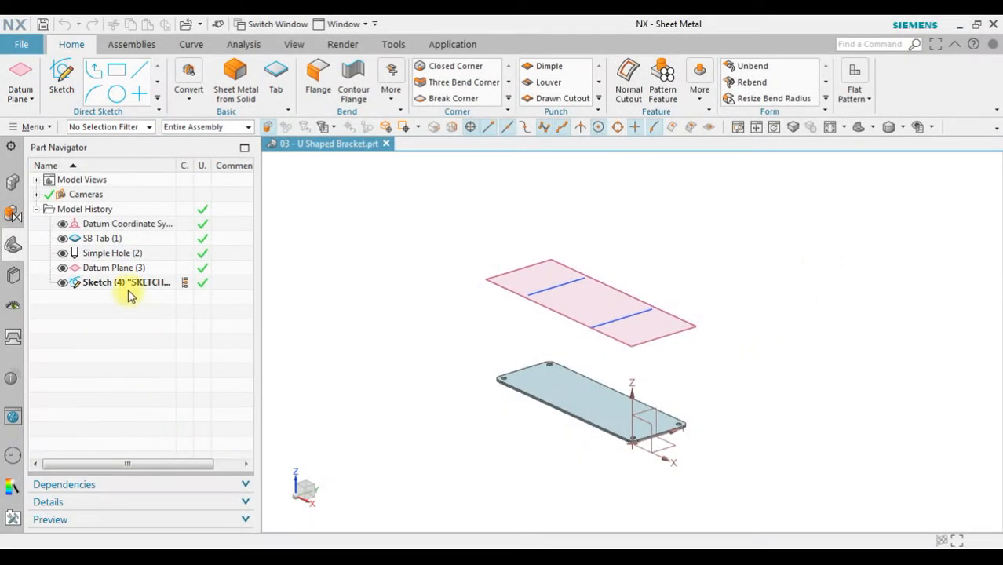
- Review the sketch in the model history to check its lines and dimensions
click(101, 239)
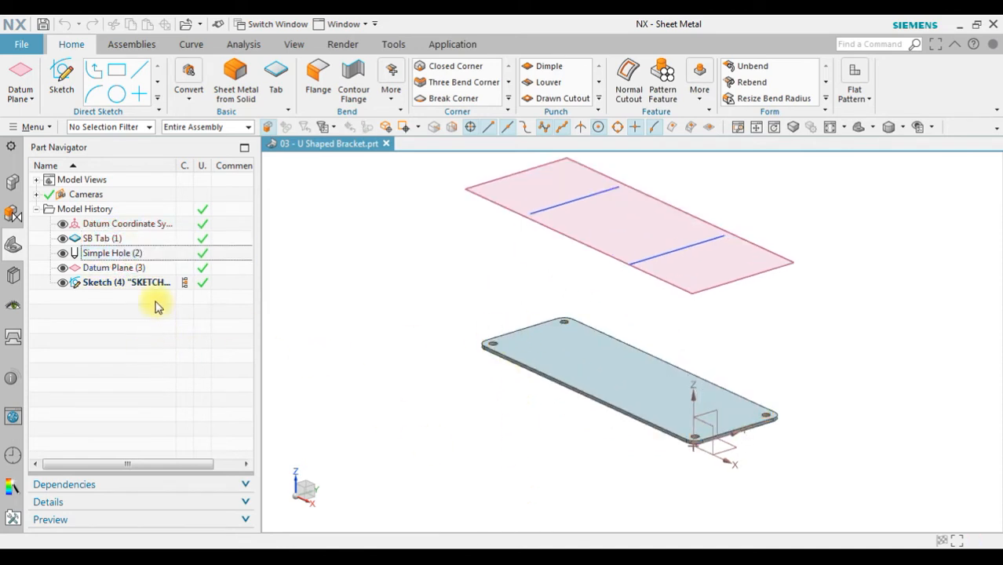
click(109, 267)
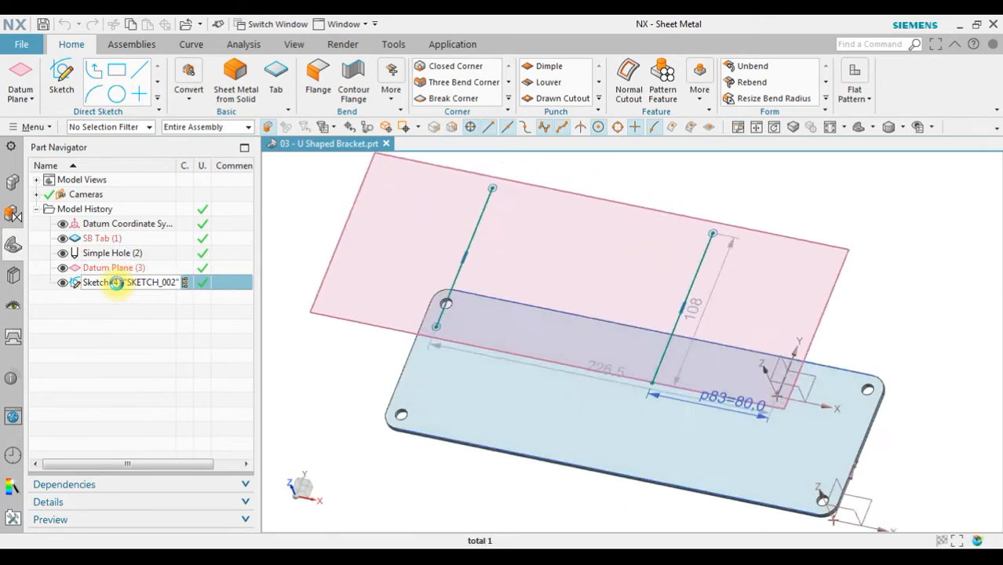
double_click(125, 282)
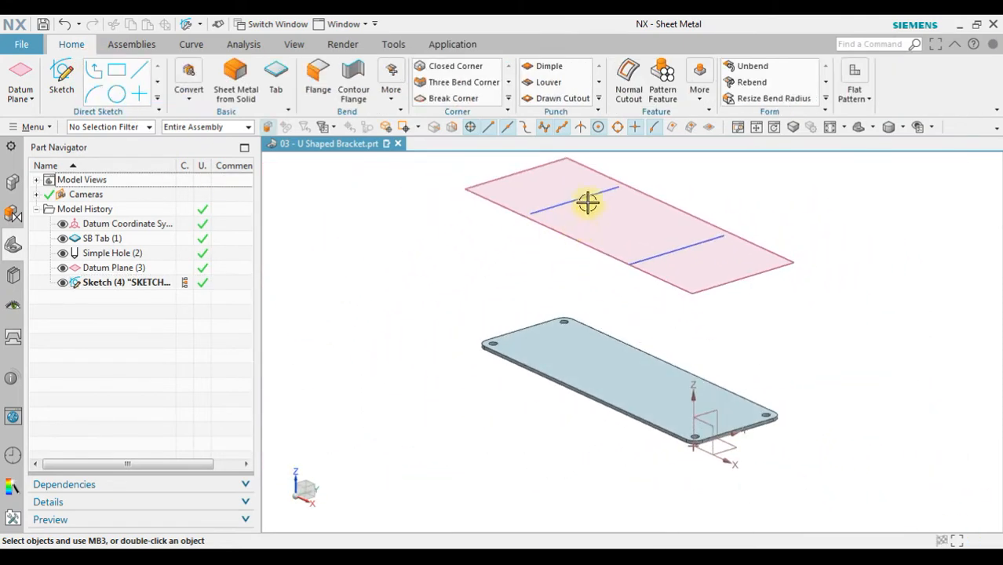
mouse_move(484, 297)
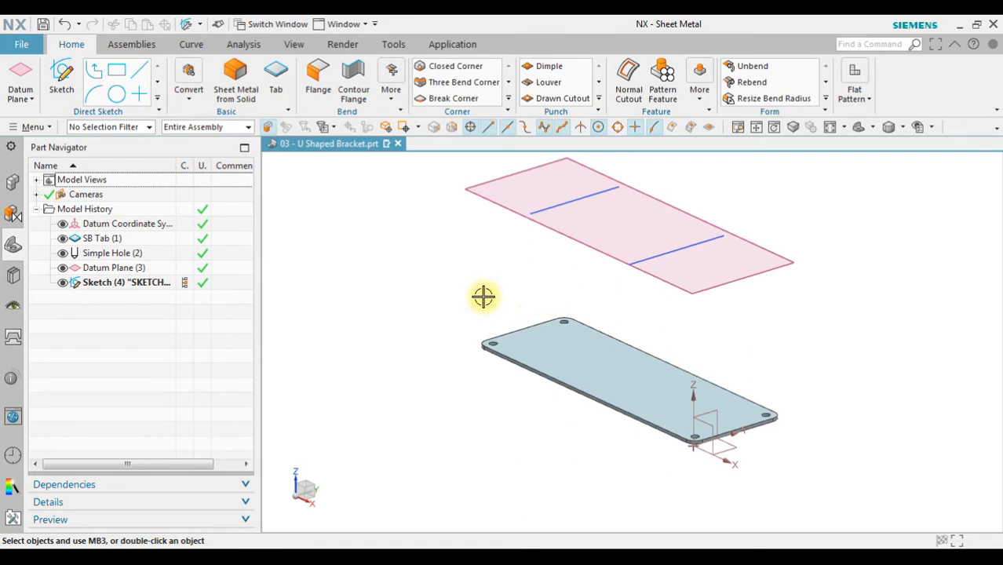
mouse_move(423, 151)
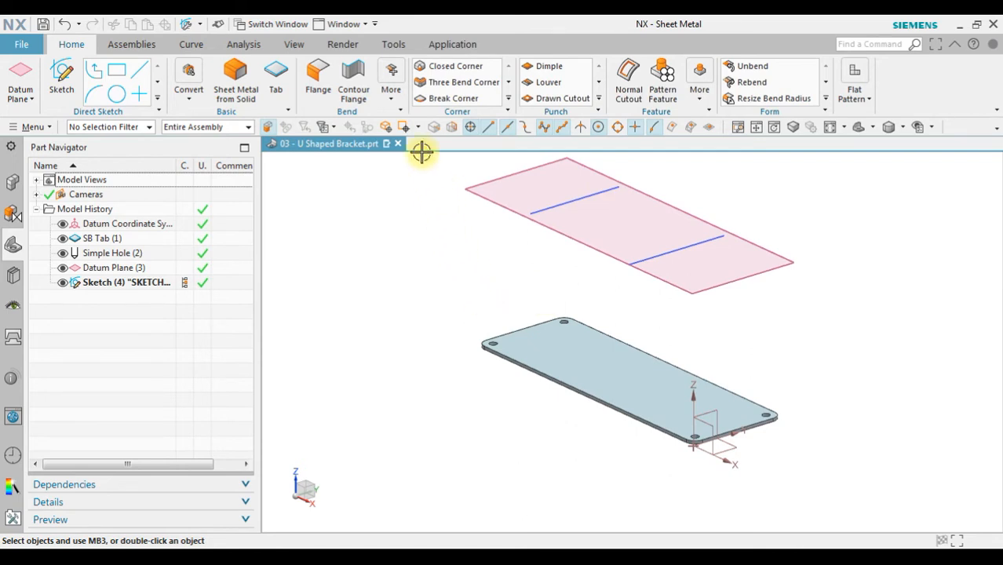
- Start a Jog using the first sketch line as jog line and the flat tab face as target
click(391, 78)
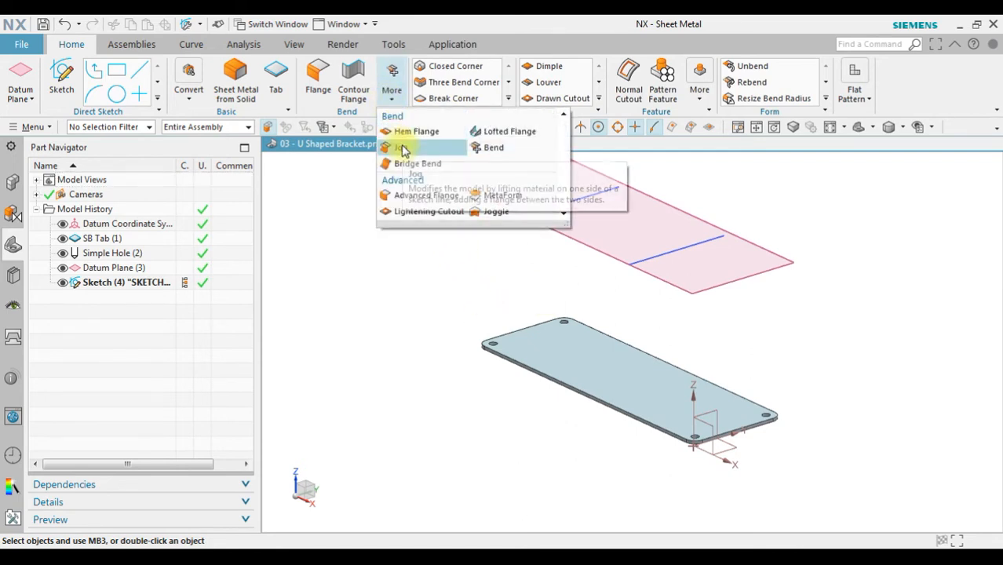
click(402, 148)
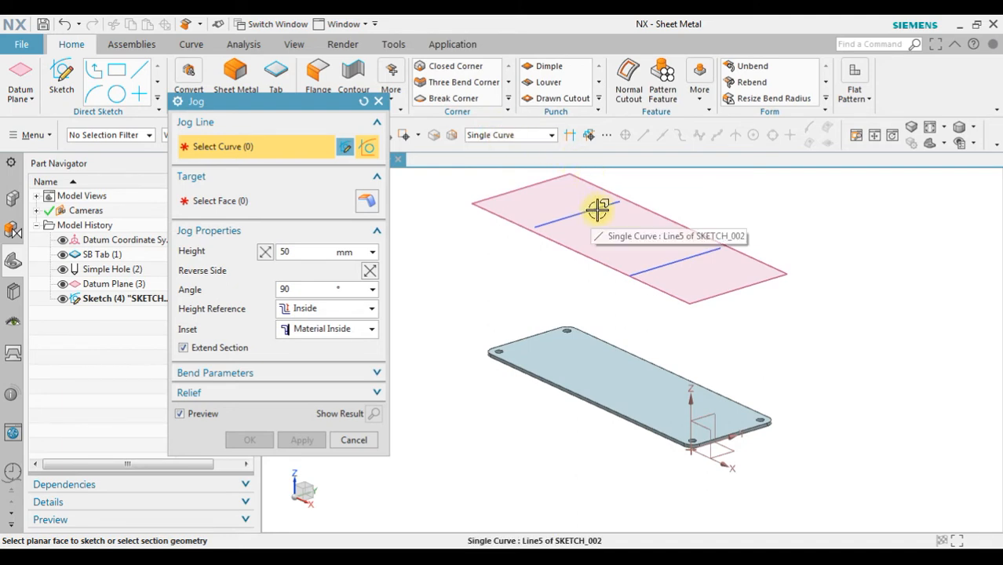
click(597, 207)
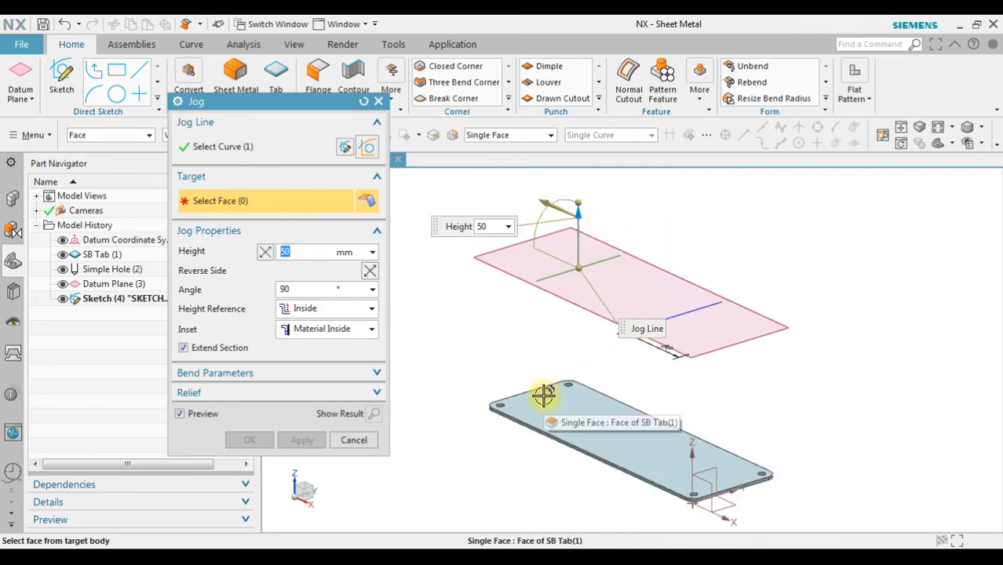
click(545, 392)
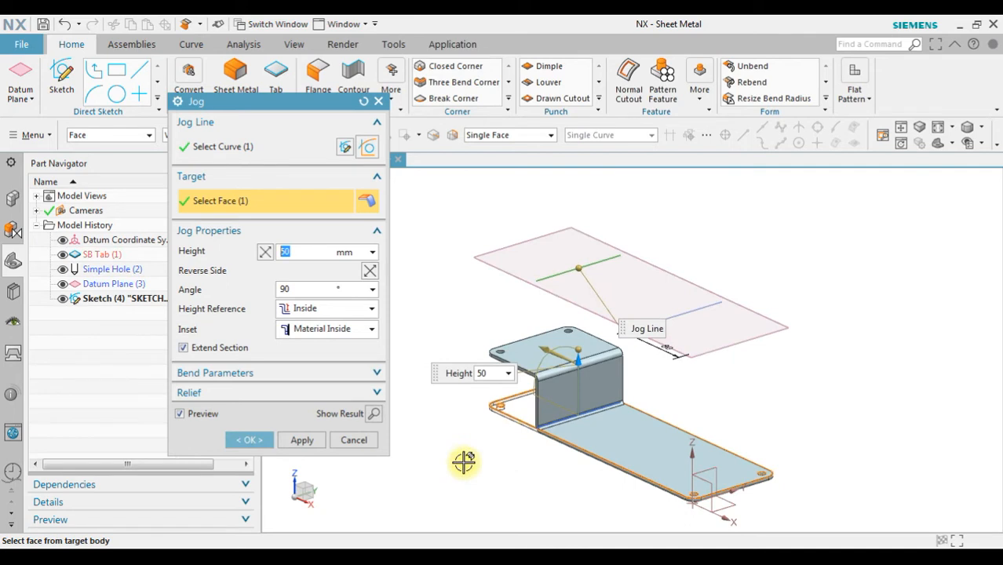
mouse_move(584, 347)
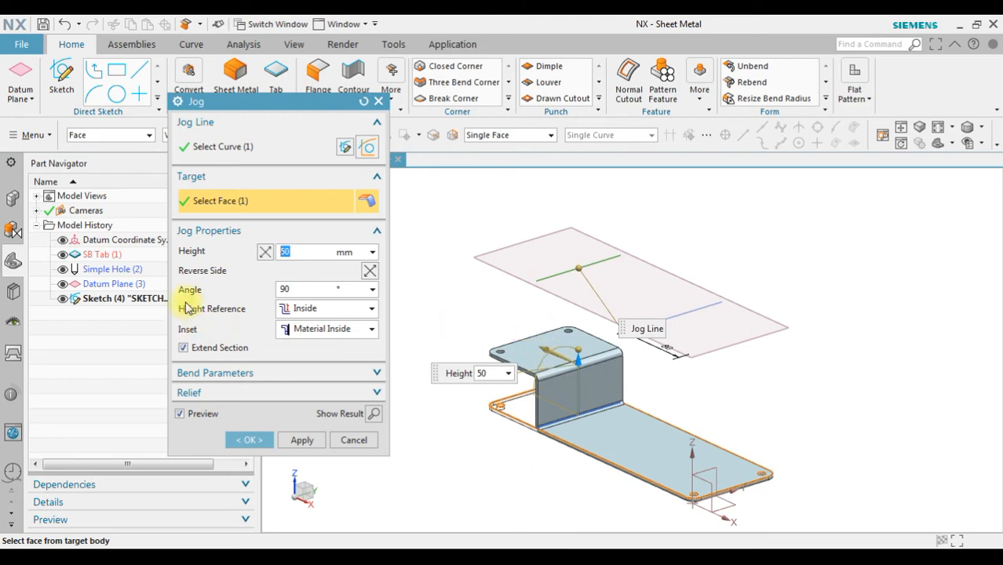
mouse_move(371, 270)
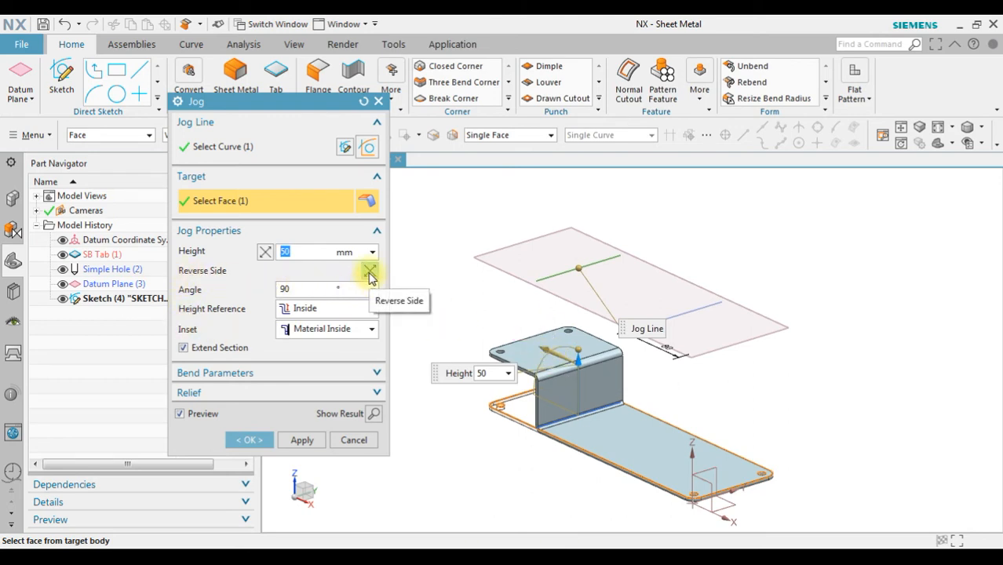
- Flip the jog side and back, then select the height value to change it to 55 mm
click(370, 269)
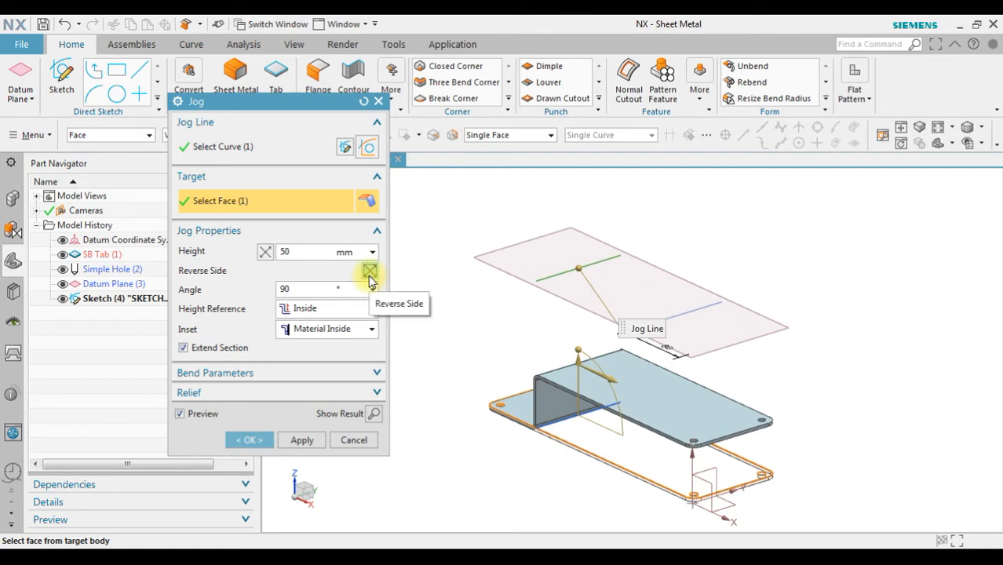
click(370, 269)
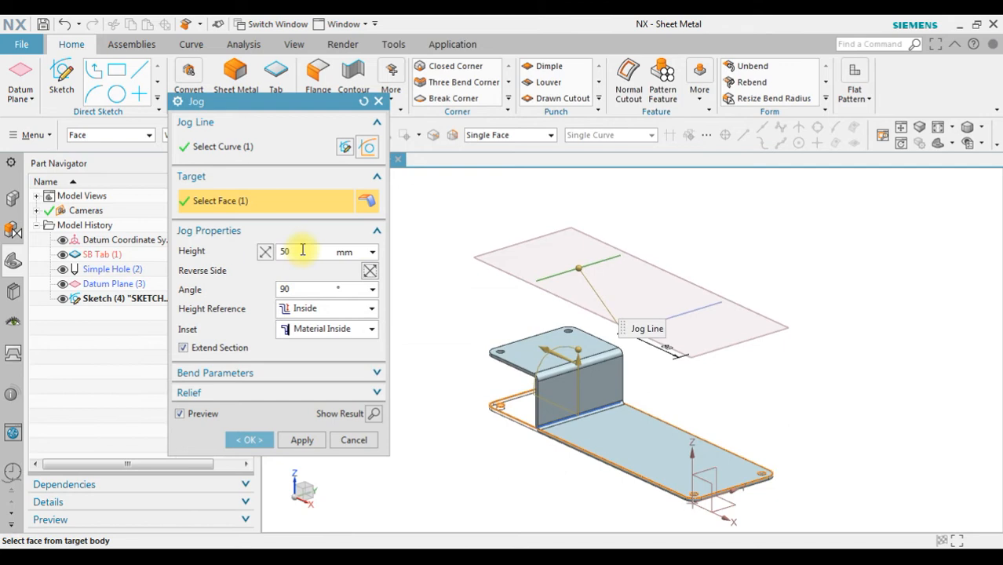
drag(578, 349, 580, 353)
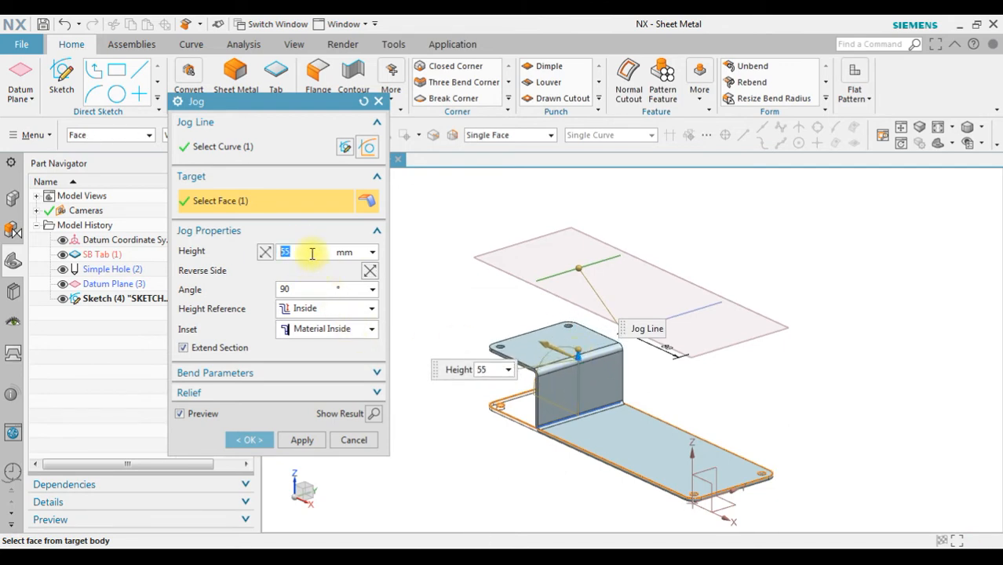
- Set Height Reference to Outside; try Inset Material Outside, then restore Material Inside
click(370, 307)
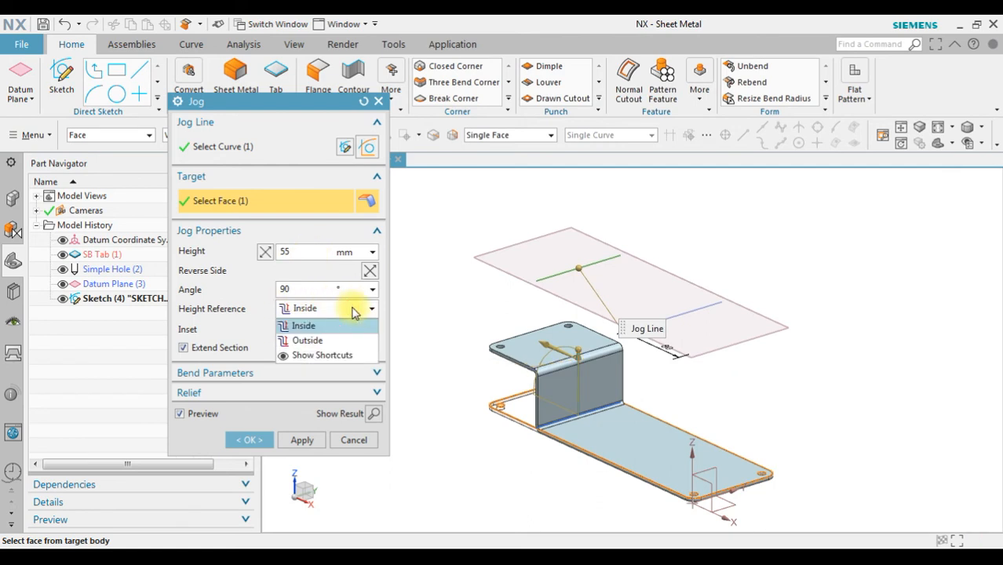
mouse_move(348, 339)
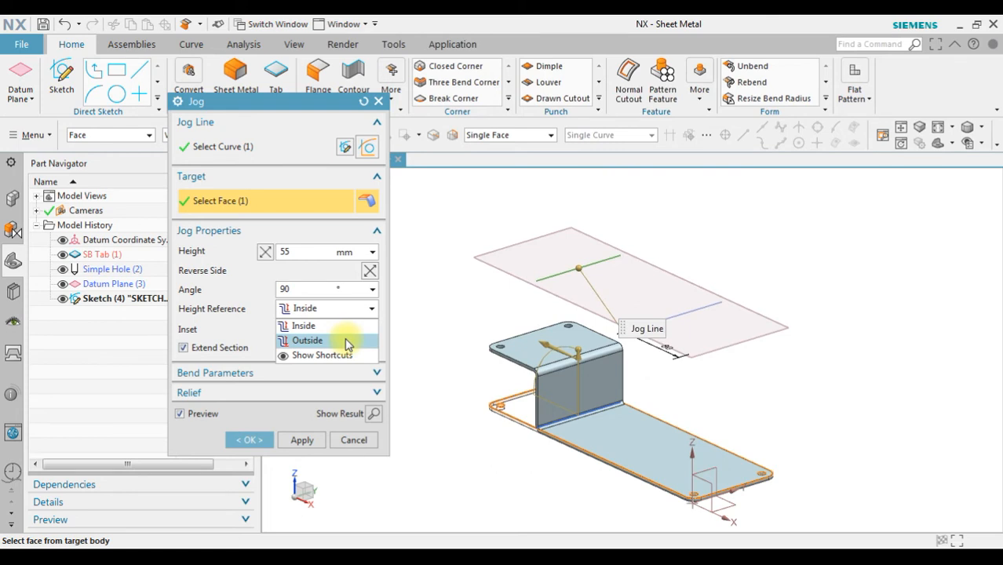
click(308, 339)
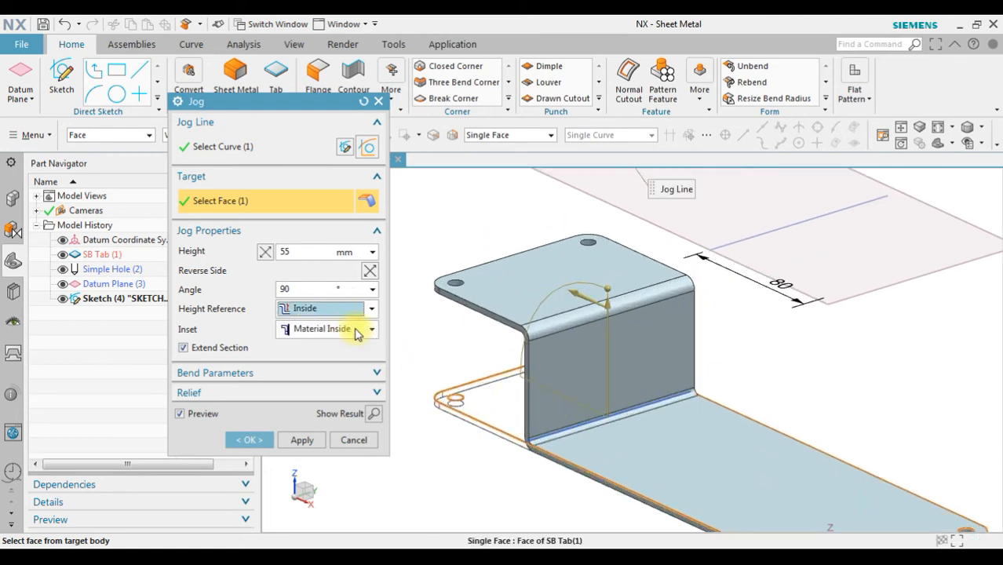
click(326, 308)
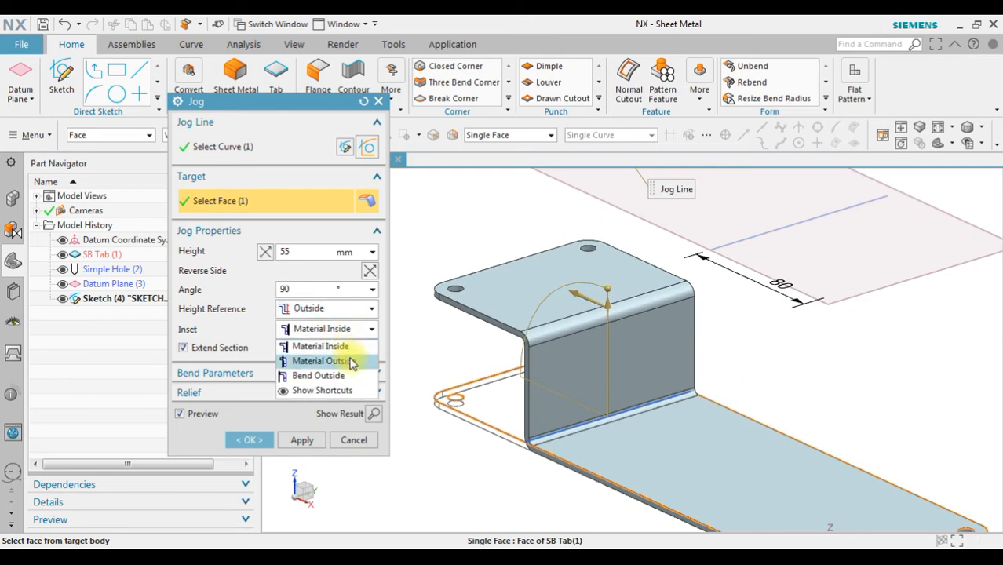
click(321, 347)
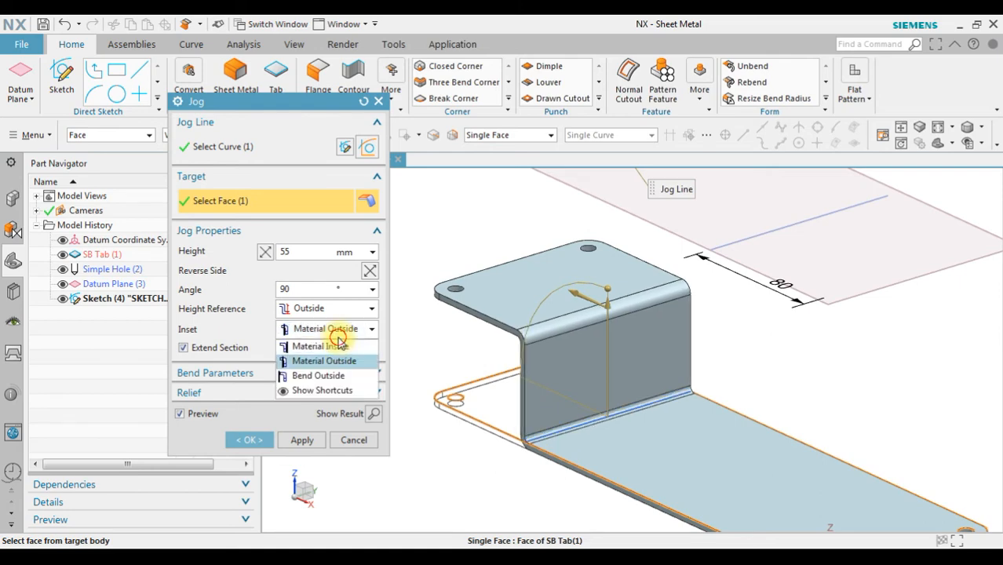
click(317, 375)
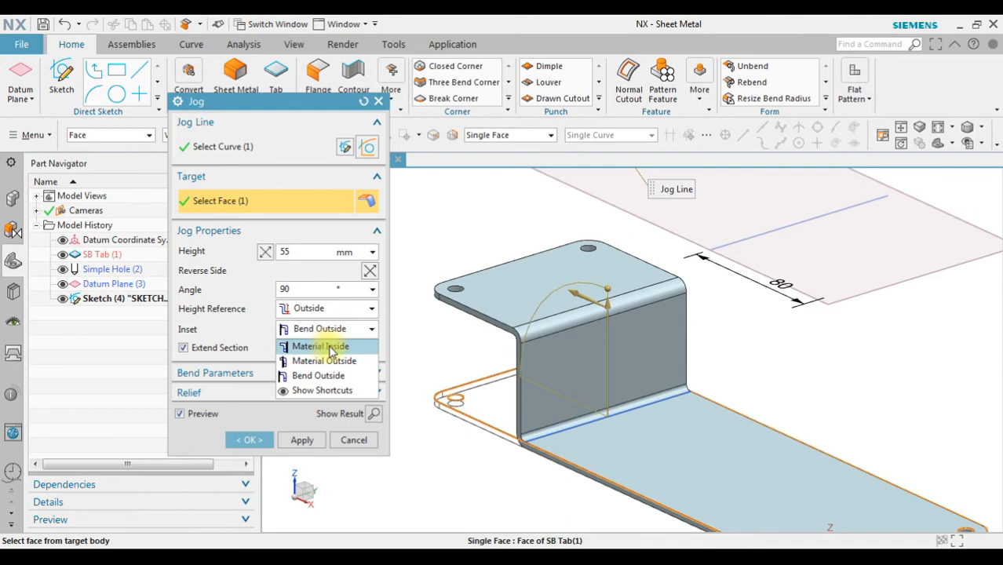
click(320, 346)
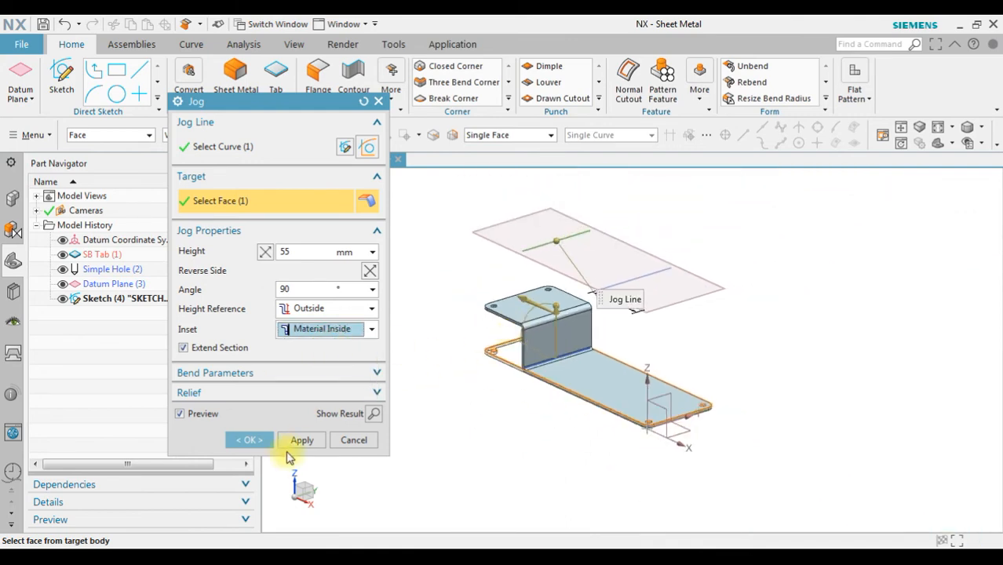
- Apply the first jog, then target the second sketch line on the tab face with reversed side
click(301, 440)
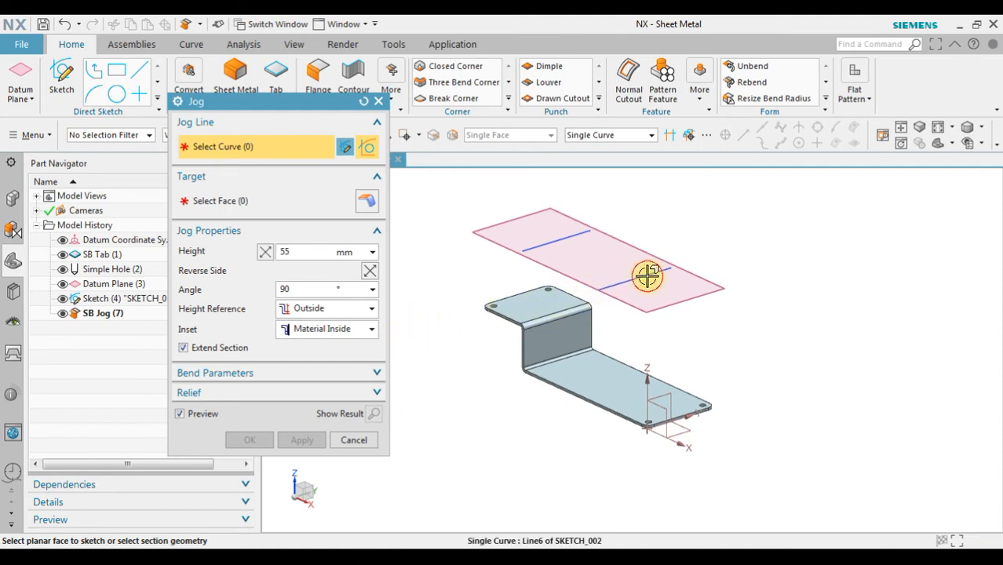
click(646, 276)
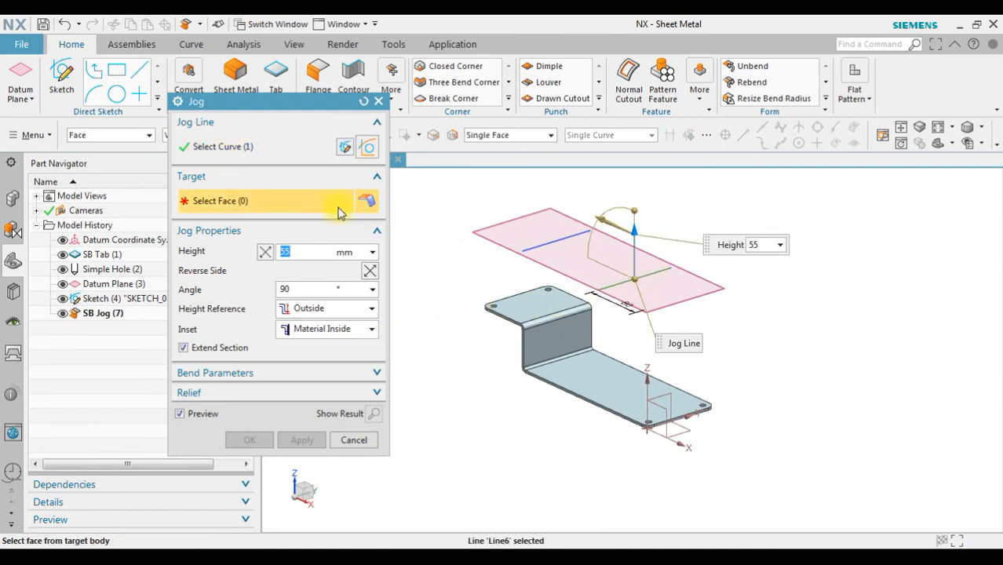
click(612, 381)
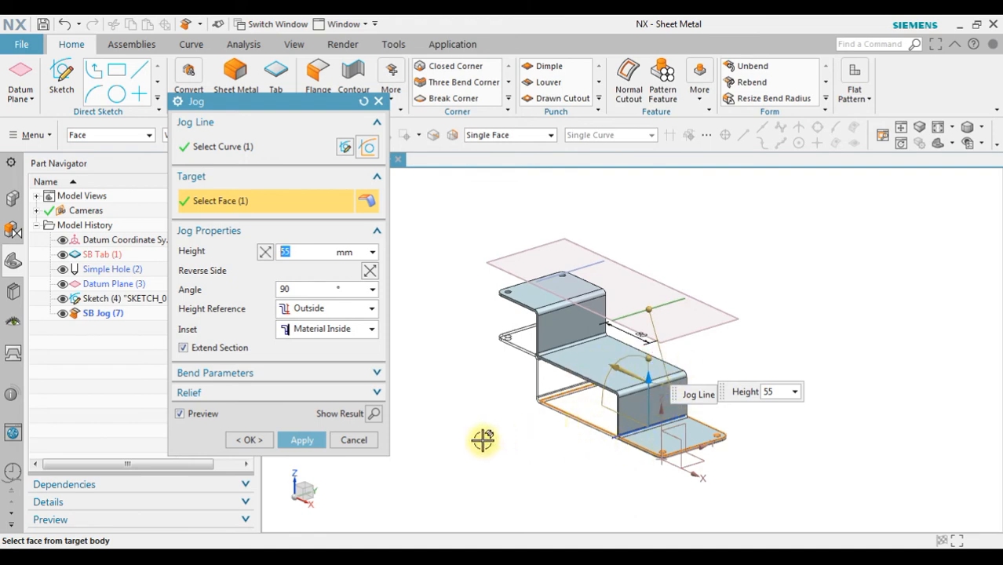
mouse_move(370, 270)
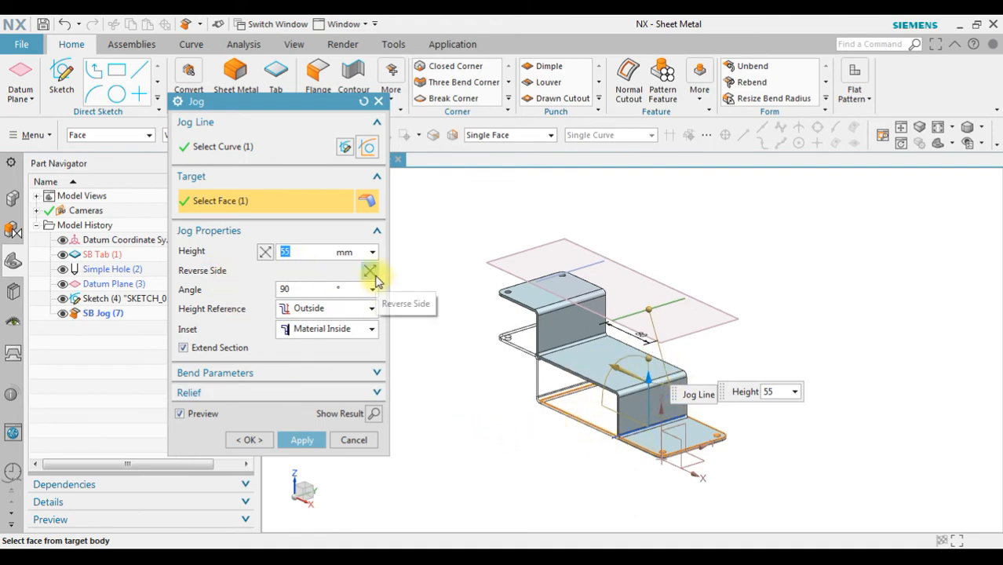
click(369, 270)
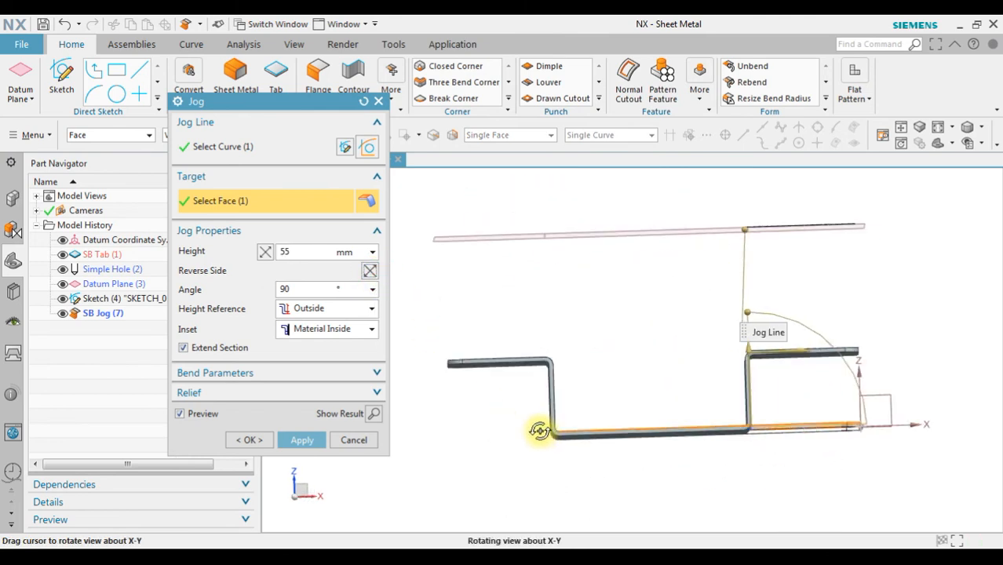
drag(540, 430, 815, 389)
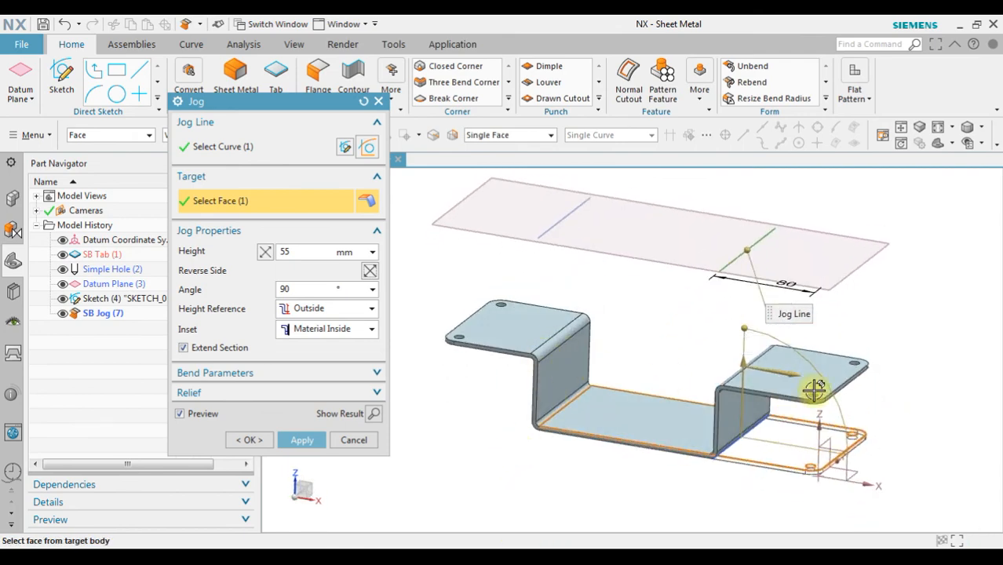
drag(814, 391, 630, 325)
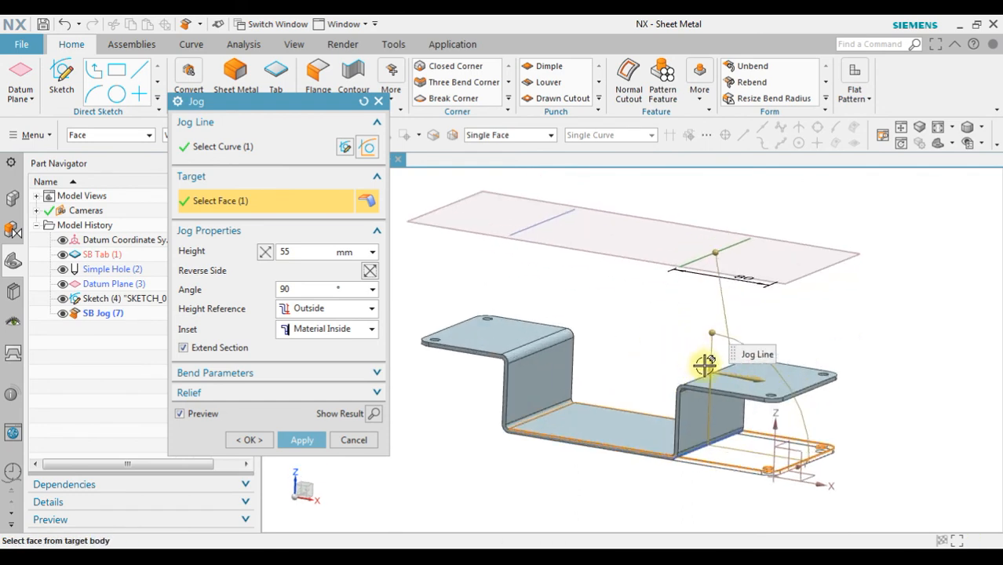
drag(703, 364, 714, 386)
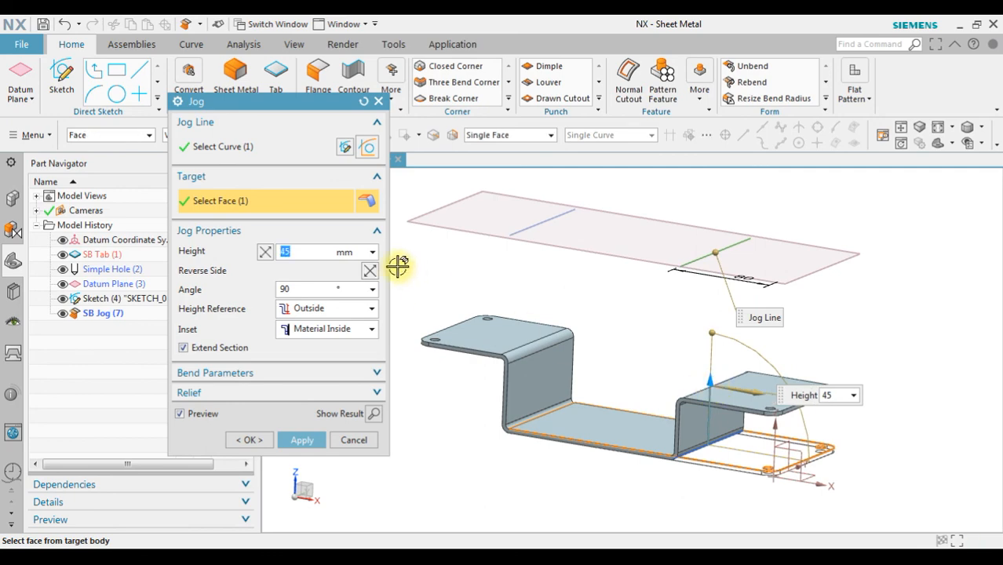
text(55)
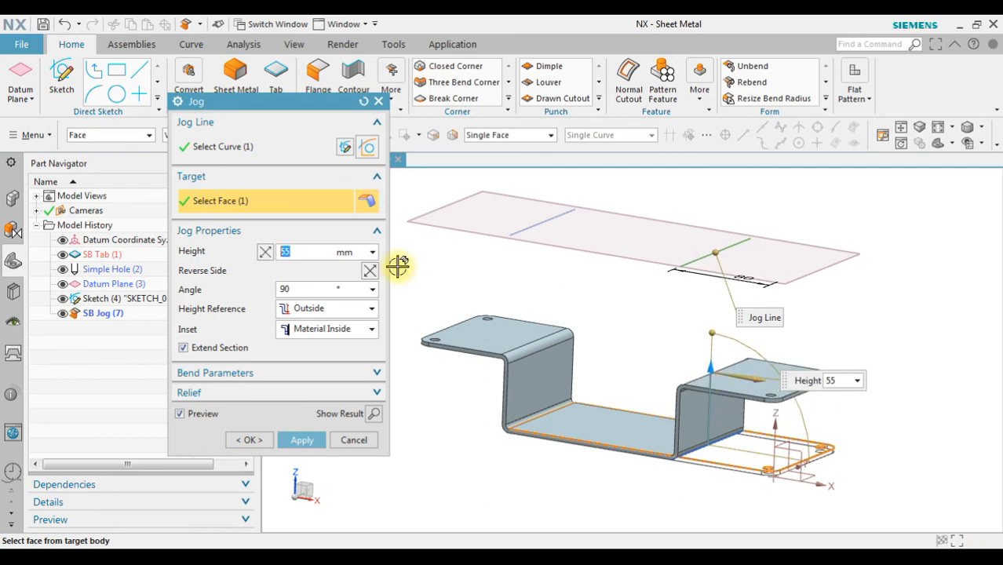